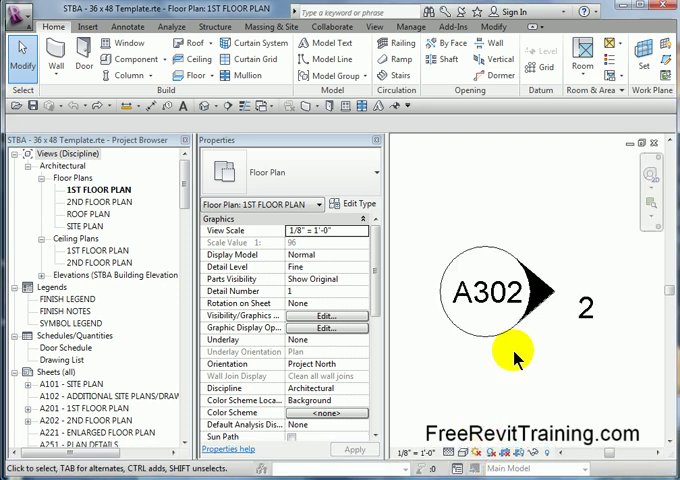
pyautogui.moveTo(532, 345)
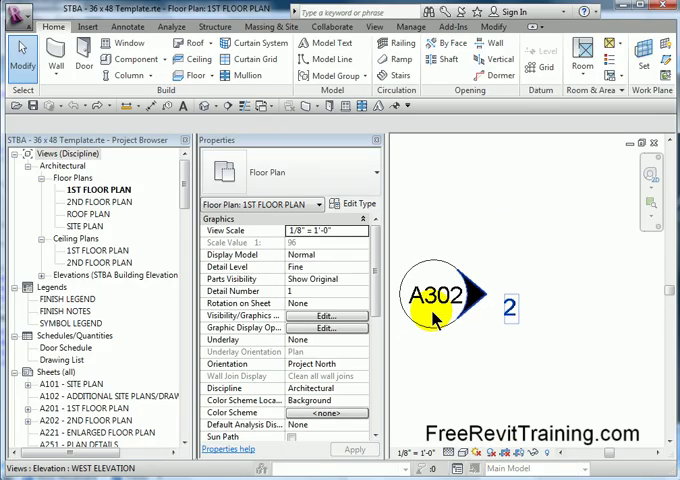
pyautogui.moveTo(435, 324)
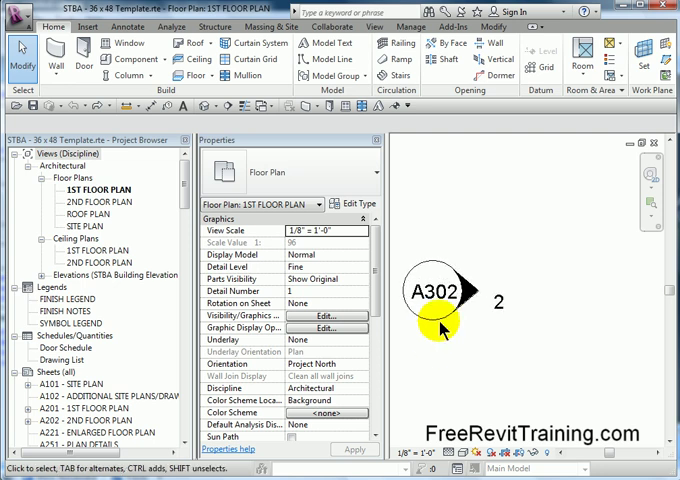
# - Select the elevation mark on the floor plan, then clear the selection
pyautogui.click(433, 295)
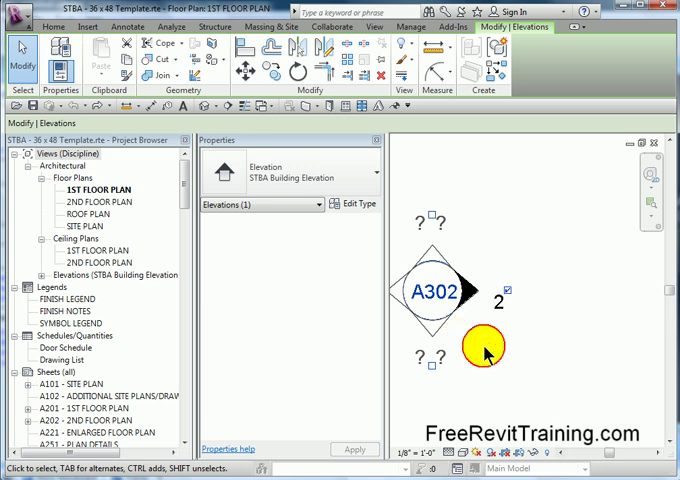
pyautogui.click(483, 344)
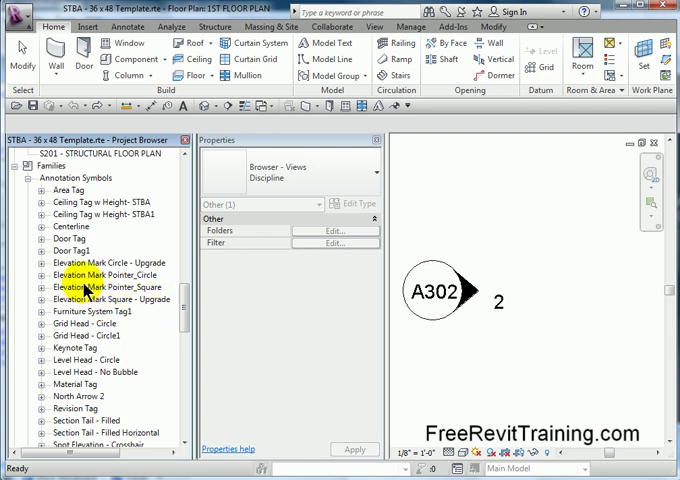
# - Choose Edit on the Elevation Mark Circle - Upgrade family in the Project Browser
pyautogui.click(105, 263)
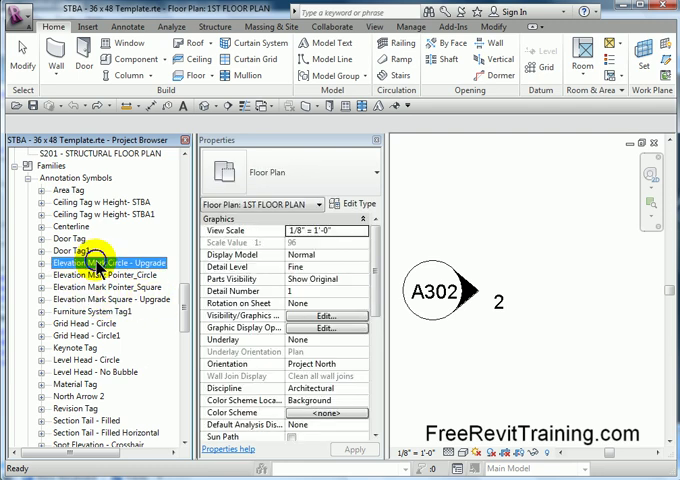
pyautogui.rightClick(80, 261)
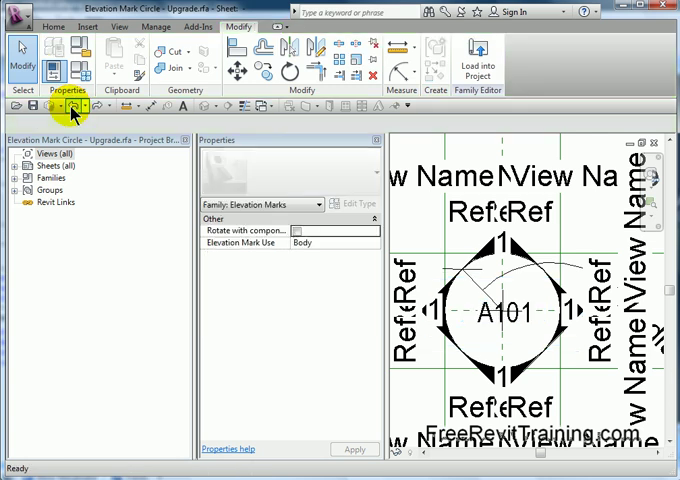
# - Change the sheet number label's sample value from A101 to ASK101
pyautogui.click(490, 303)
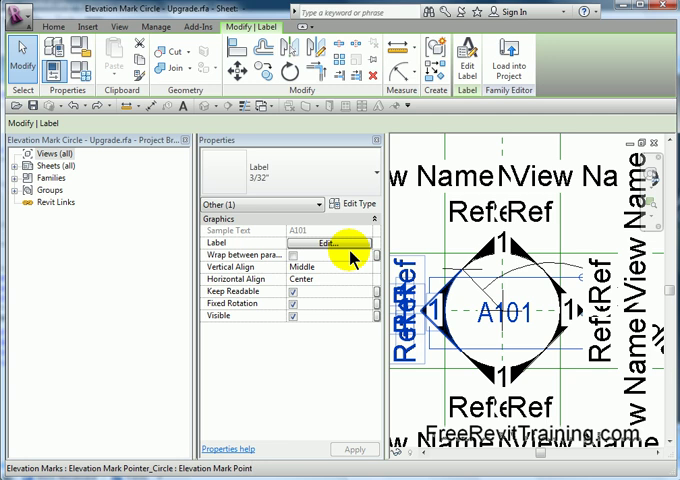
pyautogui.click(351, 204)
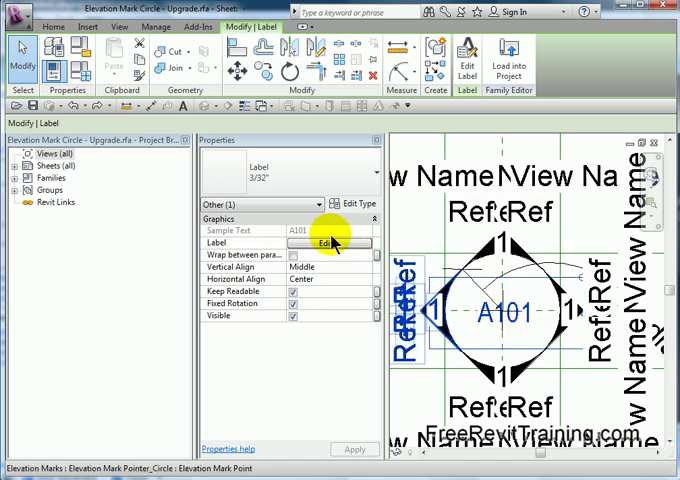
pyautogui.click(330, 242)
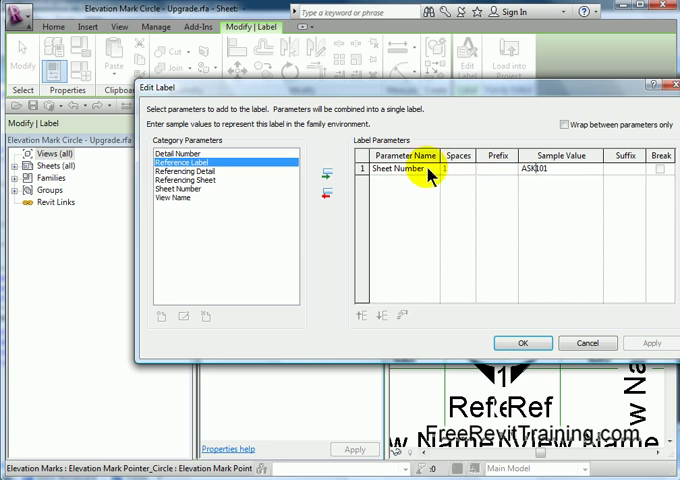
pyautogui.click(521, 343)
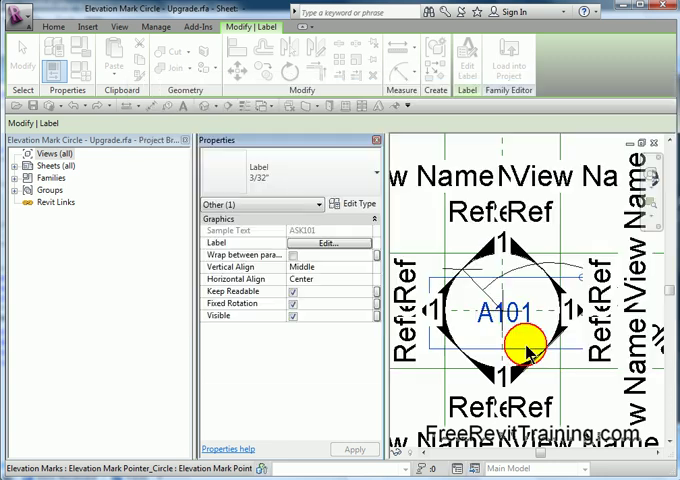
pyautogui.click(520, 340)
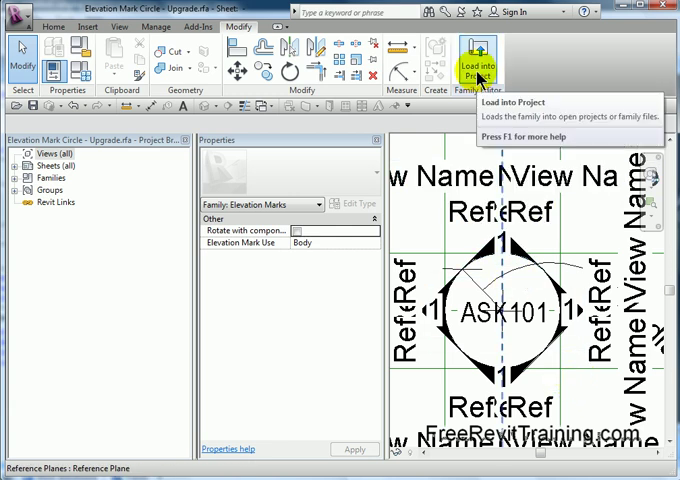
# - Reload Elevation Mark Circle - Upgrade into the project, overwriting the existing version
pyautogui.click(479, 59)
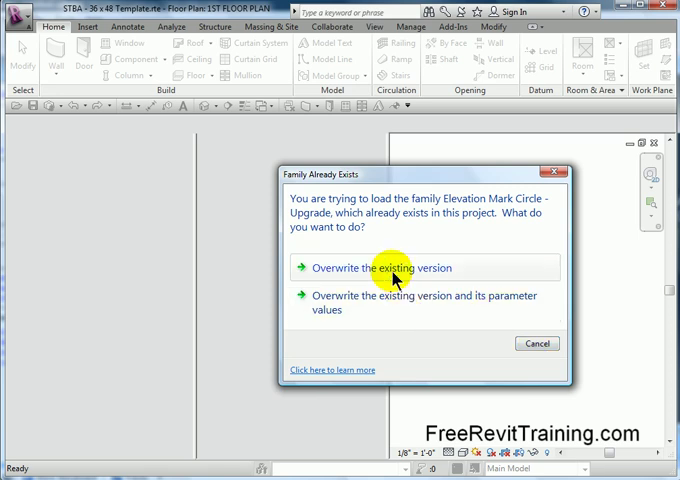
pyautogui.click(380, 268)
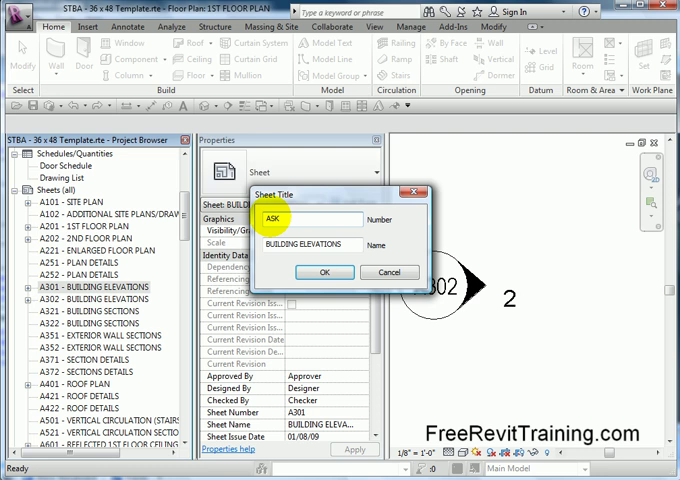
# - Renumber the BUILDING ELEVATIONS sheet from A301 to ASK302
pyautogui.write('302')
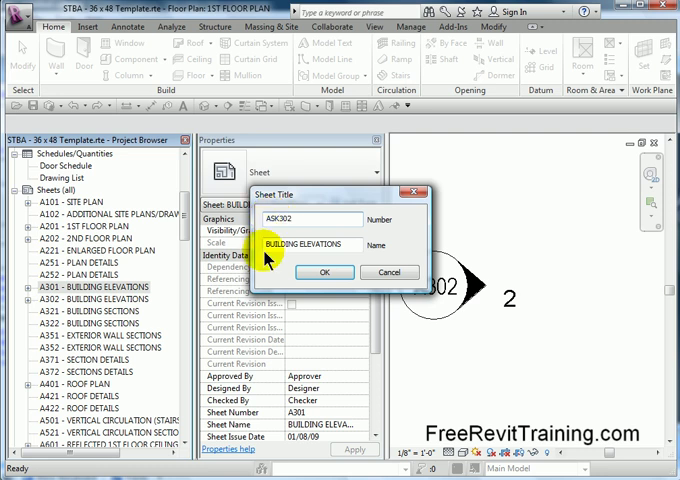
pyautogui.click(324, 271)
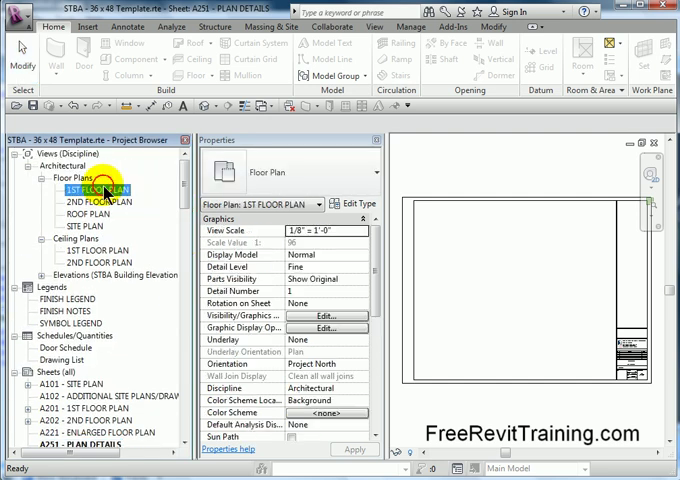
# - Open the 1ST FLOOR PLAN view and click the A302 elevation mark
pyautogui.doubleClick(88, 189)
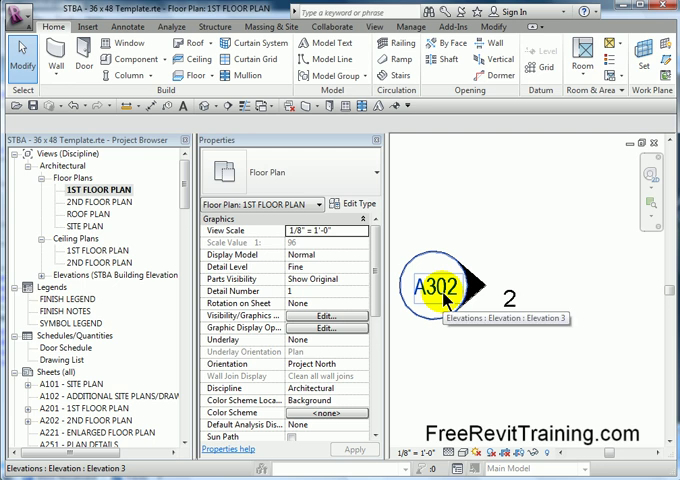
pyautogui.click(428, 292)
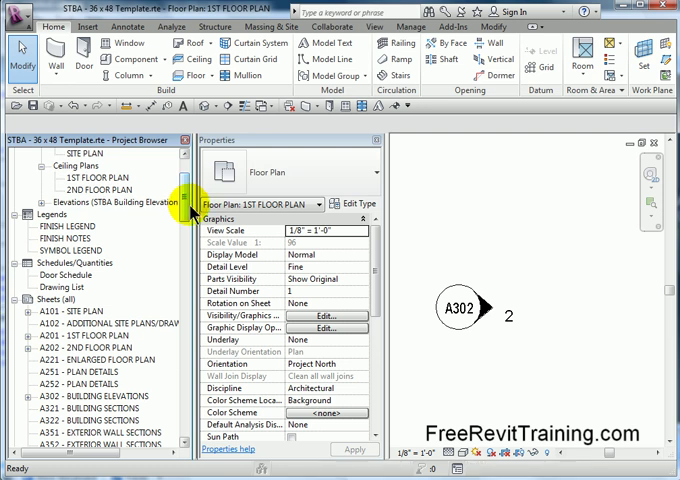
pyautogui.rightClick(60, 395)
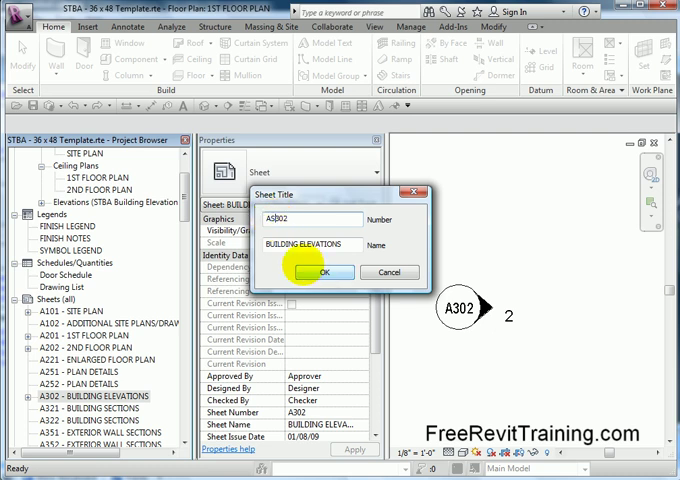
pyautogui.write('ASK002')
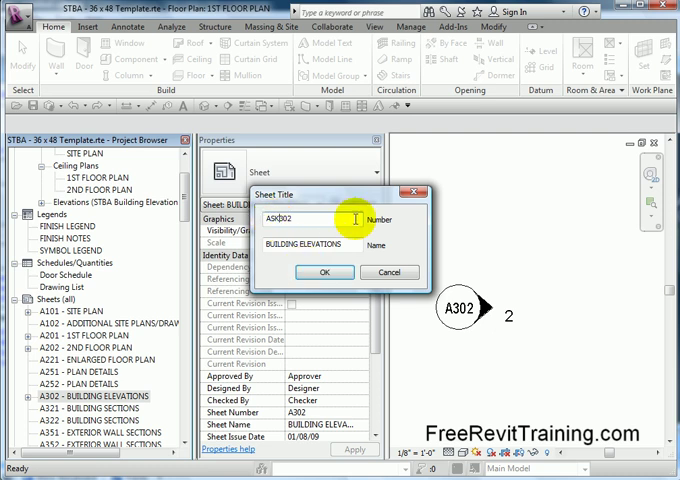
pyautogui.click(323, 272)
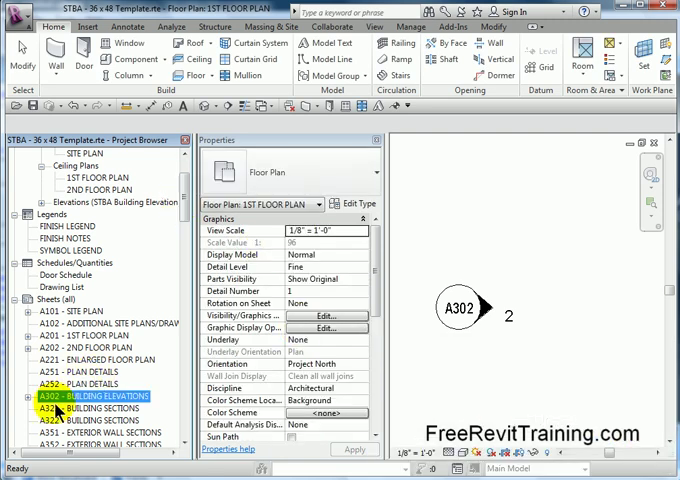
# - Return to the Elevation Mark Circle - Upgrade family, whose mark shows ASK101
pyautogui.doubleClick(90, 397)
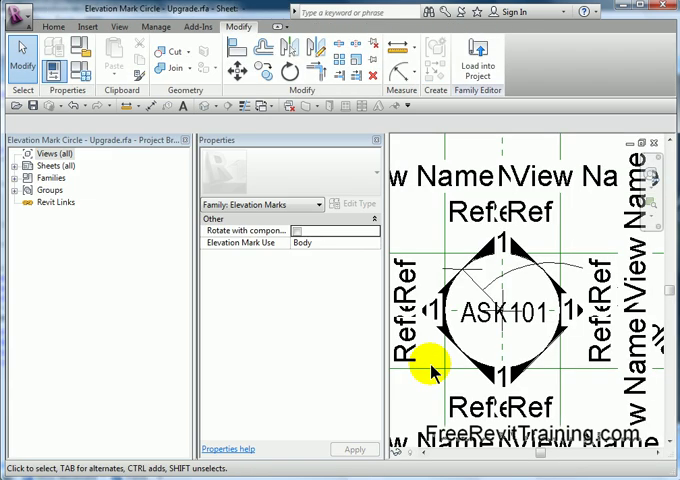
# - Review the ASK101 label's parameters and type, then overwrite the family in the project
pyautogui.click(490, 311)
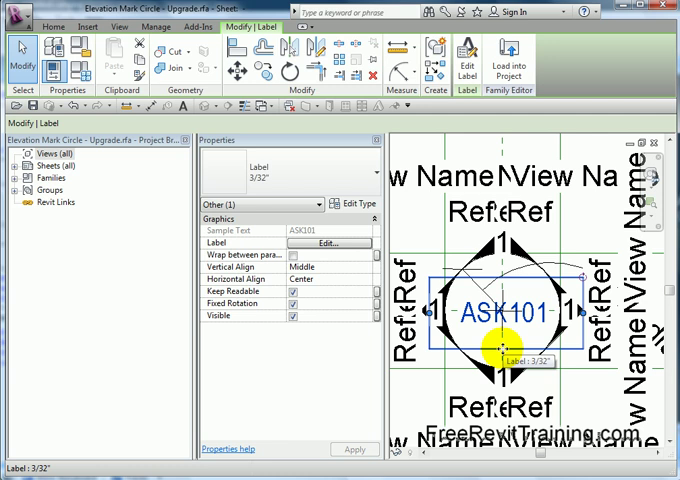
pyautogui.click(329, 242)
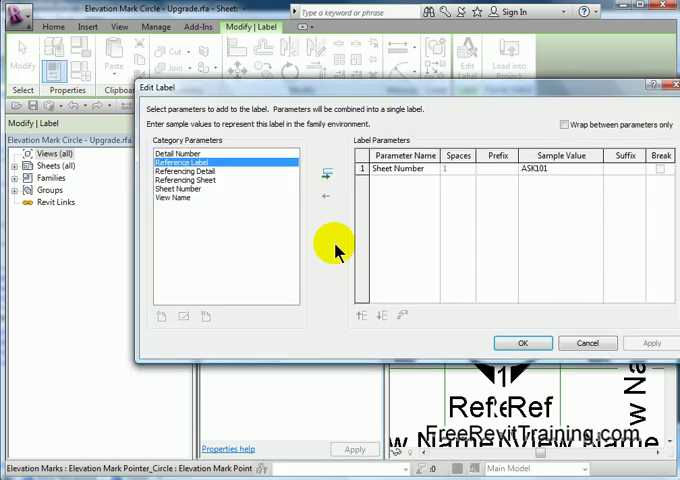
pyautogui.click(522, 343)
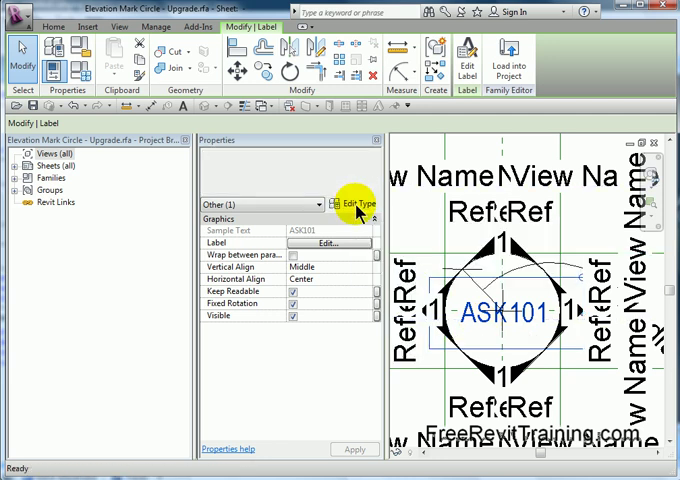
pyautogui.click(347, 203)
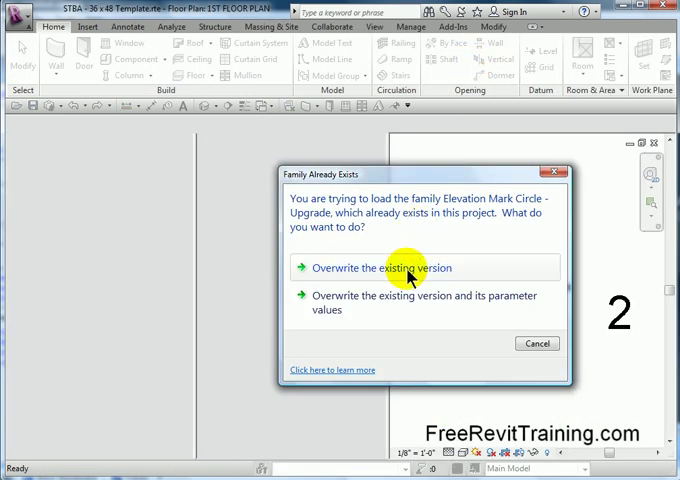
pyautogui.click(365, 267)
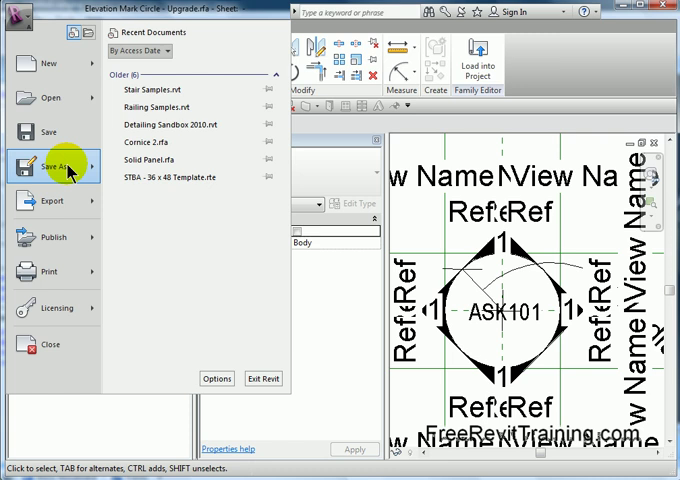
# - Save the circle family as a new family file, adding 'asj' to the name
pyautogui.click(52, 166)
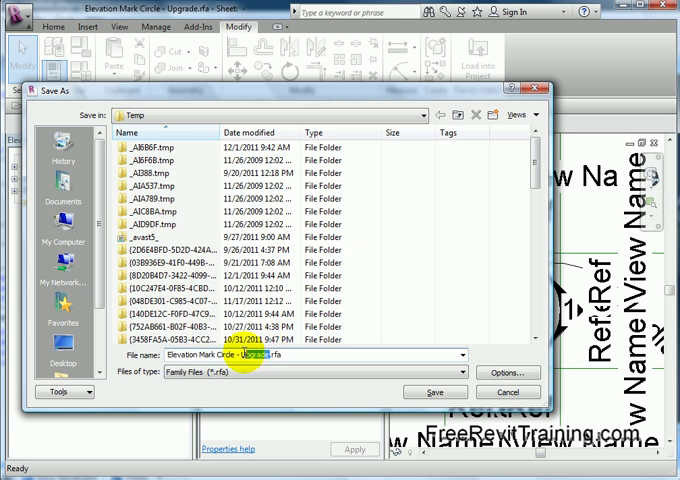
pyautogui.write('asj')
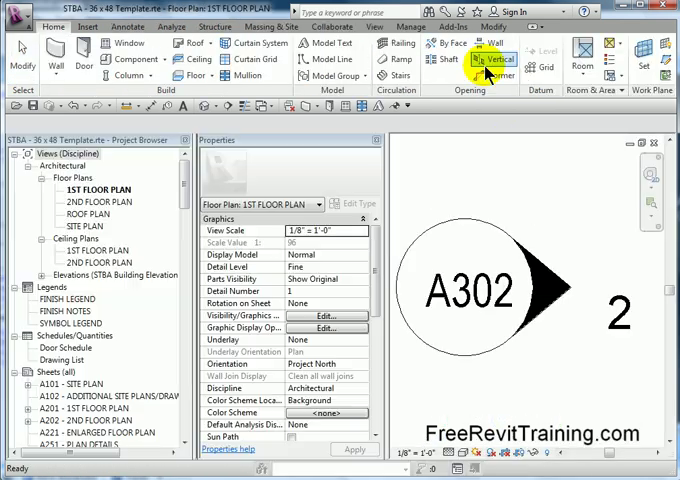
pyautogui.moveTo(491, 60)
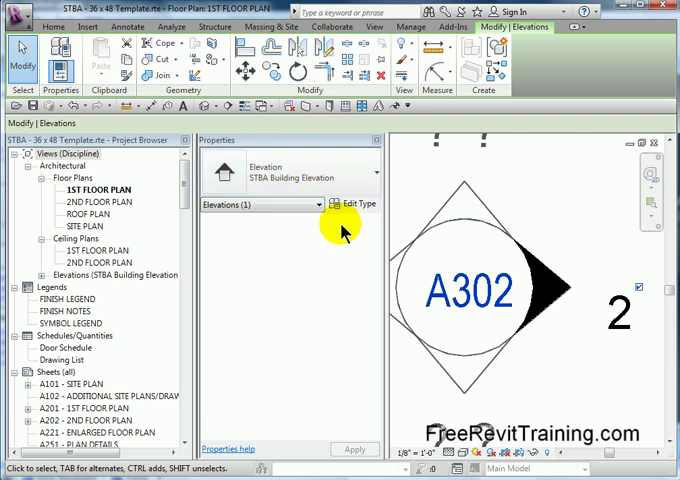
pyautogui.click(355, 203)
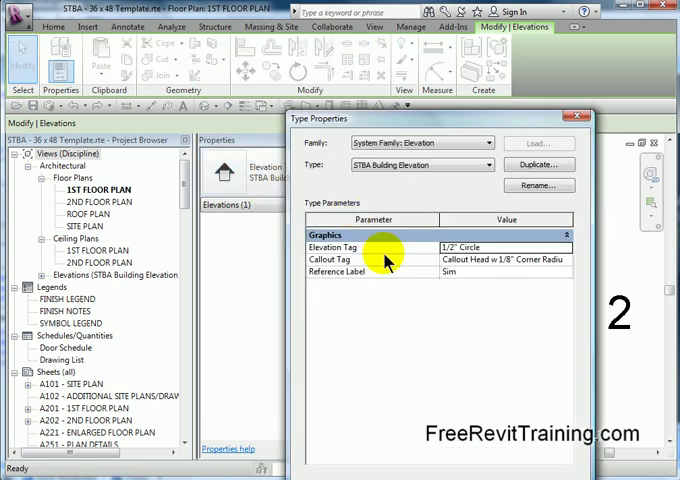
pyautogui.moveTo(492, 282)
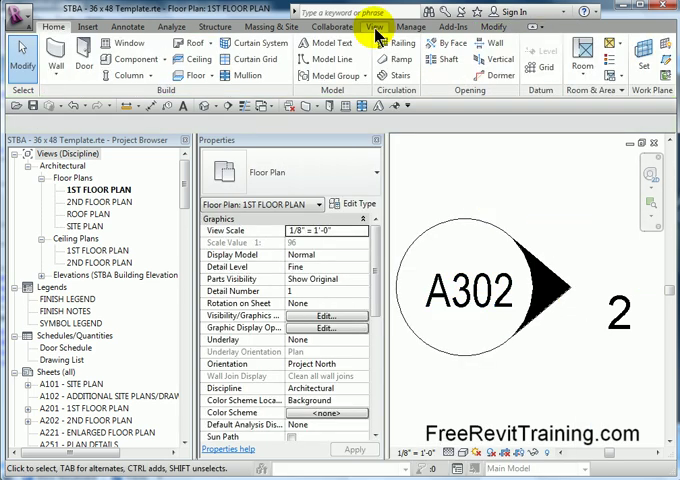
# - Duplicate the 1/2" Circle elevation tag type as 1/2" Circle Small
pyautogui.click(410, 26)
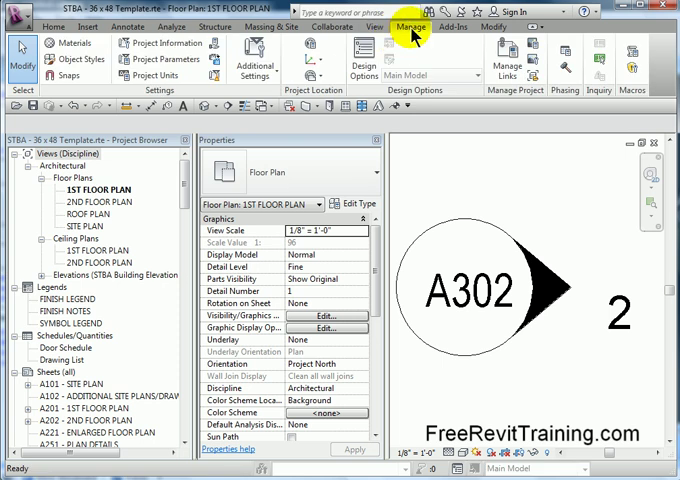
pyautogui.click(256, 57)
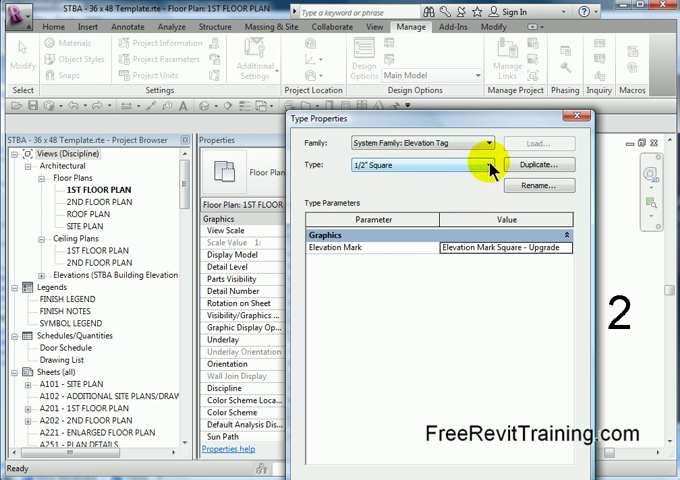
pyautogui.click(489, 164)
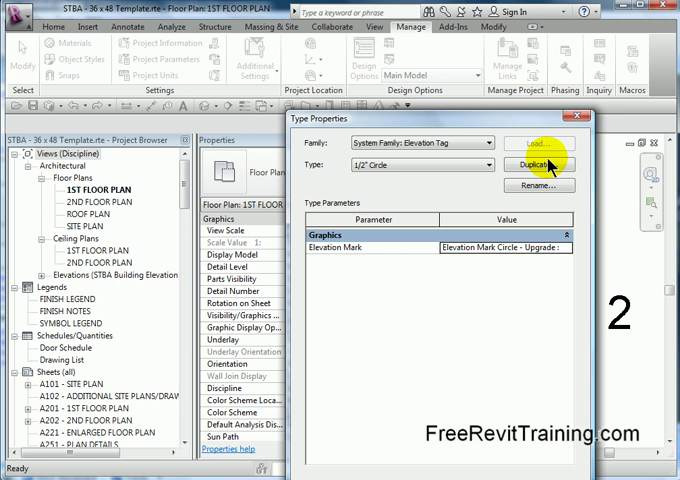
pyautogui.click(539, 164)
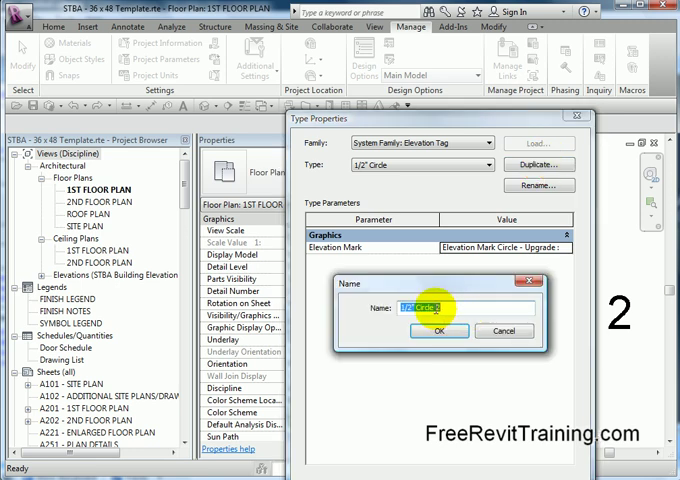
pyautogui.write('1/2" Circle A')
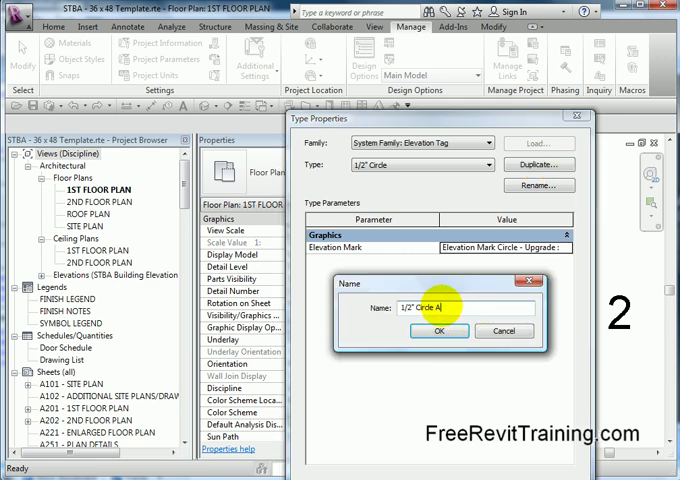
pyautogui.write('S')
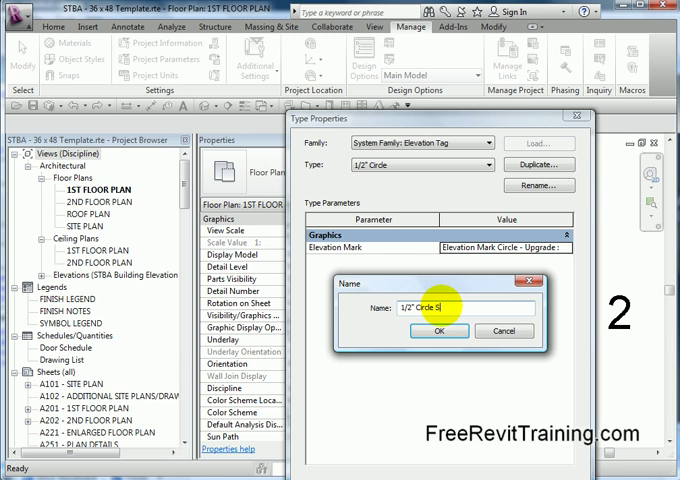
pyautogui.write('mall')
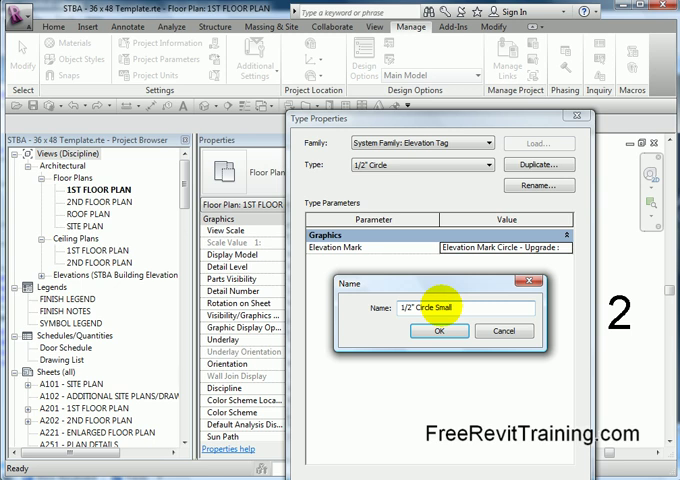
pyautogui.click(434, 331)
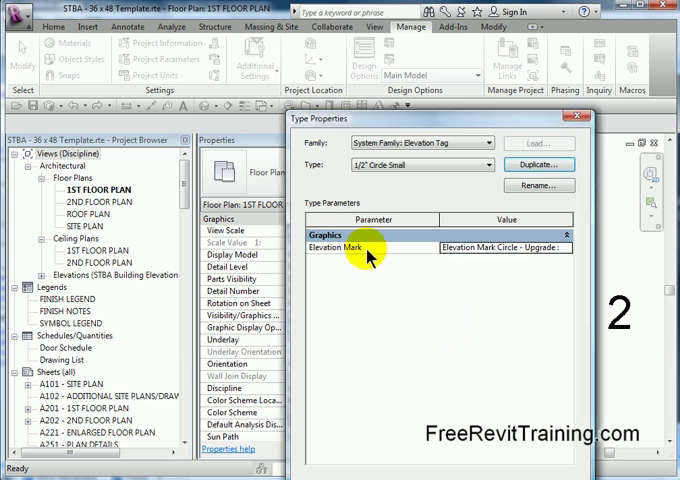
pyautogui.moveTo(370, 192)
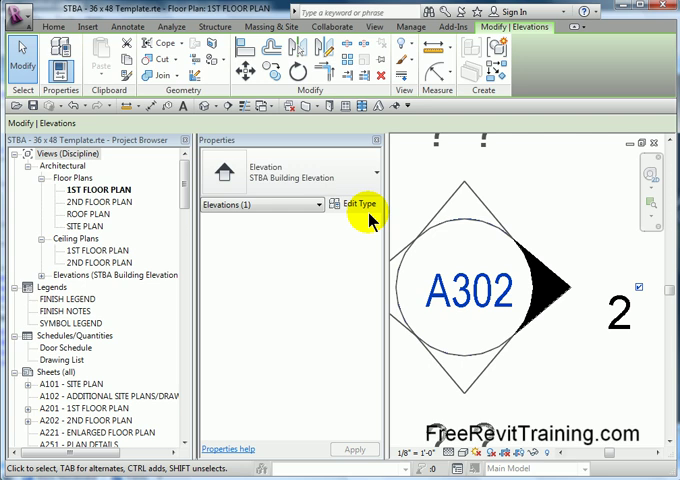
# - Duplicate the elevation type as STBA Building Elevation Small, using the 1/2" Circle Small tag
pyautogui.click(333, 204)
pyautogui.write('STBA Building Elevation Small')
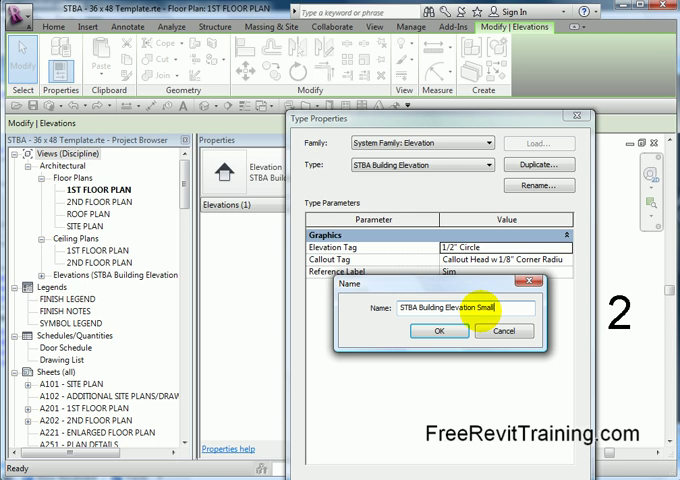
pyautogui.click(430, 331)
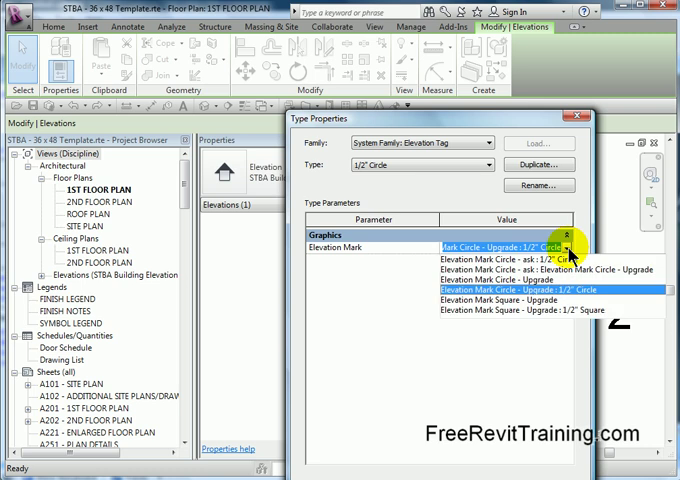
pyautogui.click(520, 289)
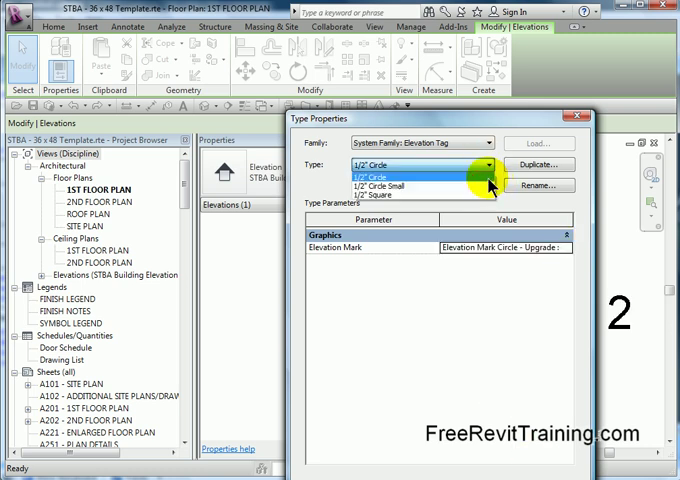
pyautogui.click(420, 161)
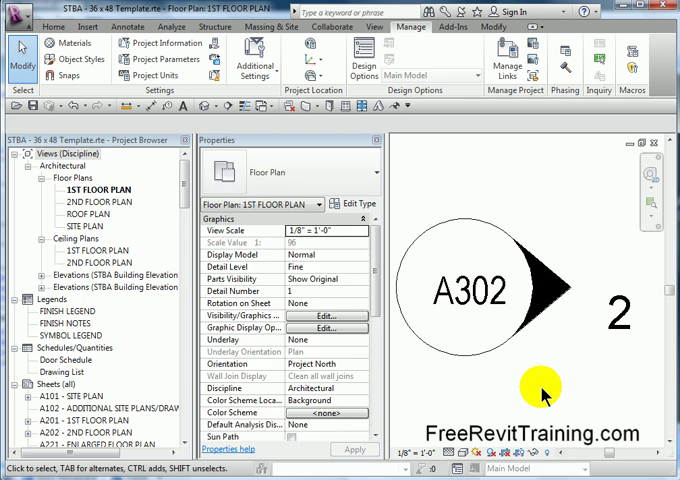
# - Assign the A302 elevation mark the STBA Building Elevation Small type, then deselect it
pyautogui.click(545, 390)
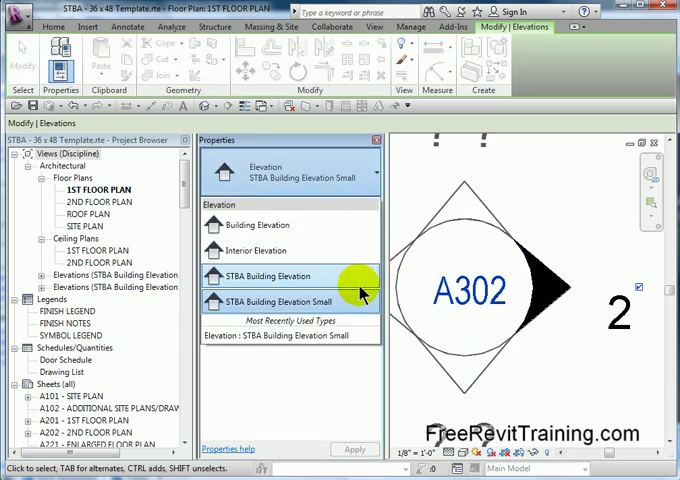
pyautogui.click(265, 275)
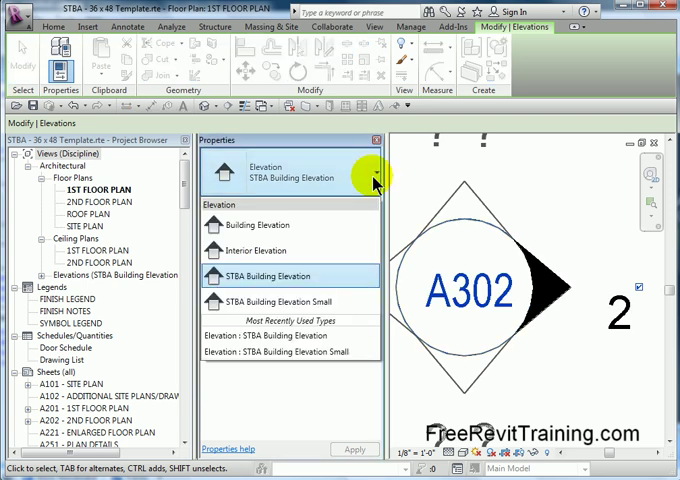
pyautogui.click(278, 301)
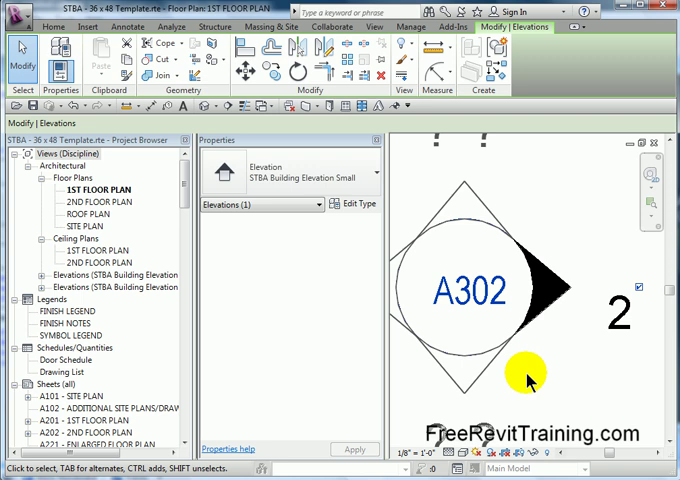
pyautogui.click(410, 27)
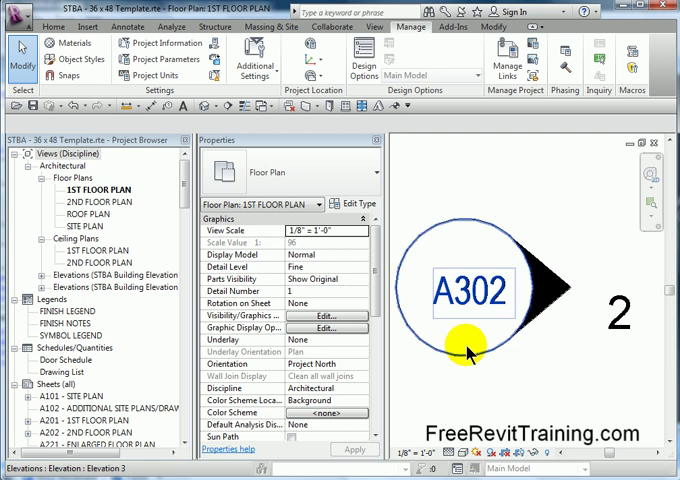